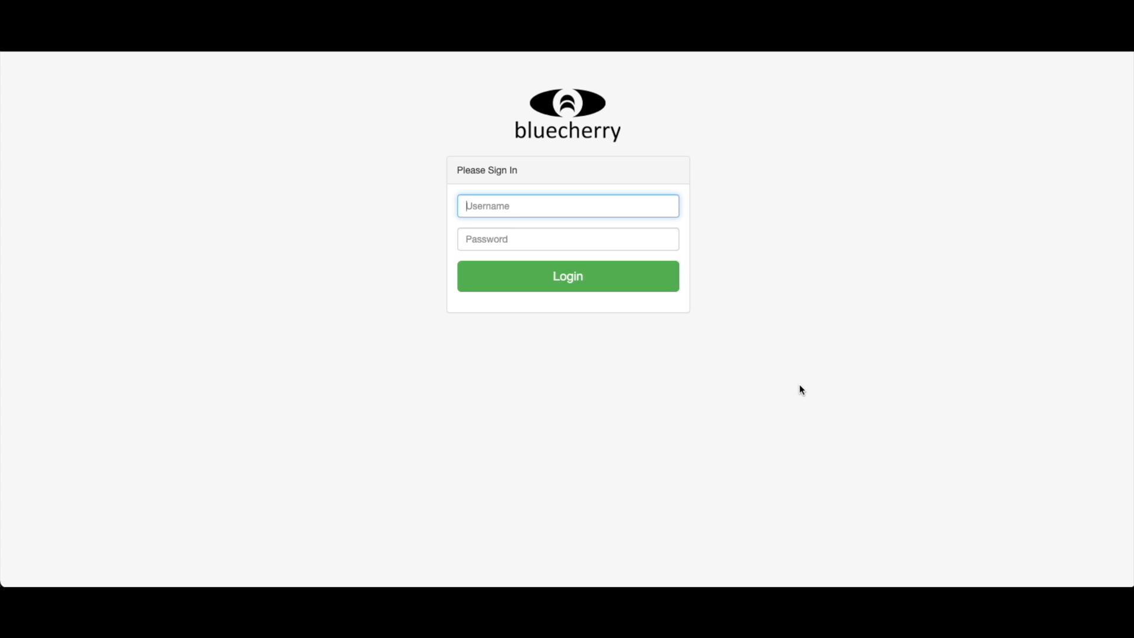
Step: Sign in to the DVR with username Admin and its password
type("Ad")
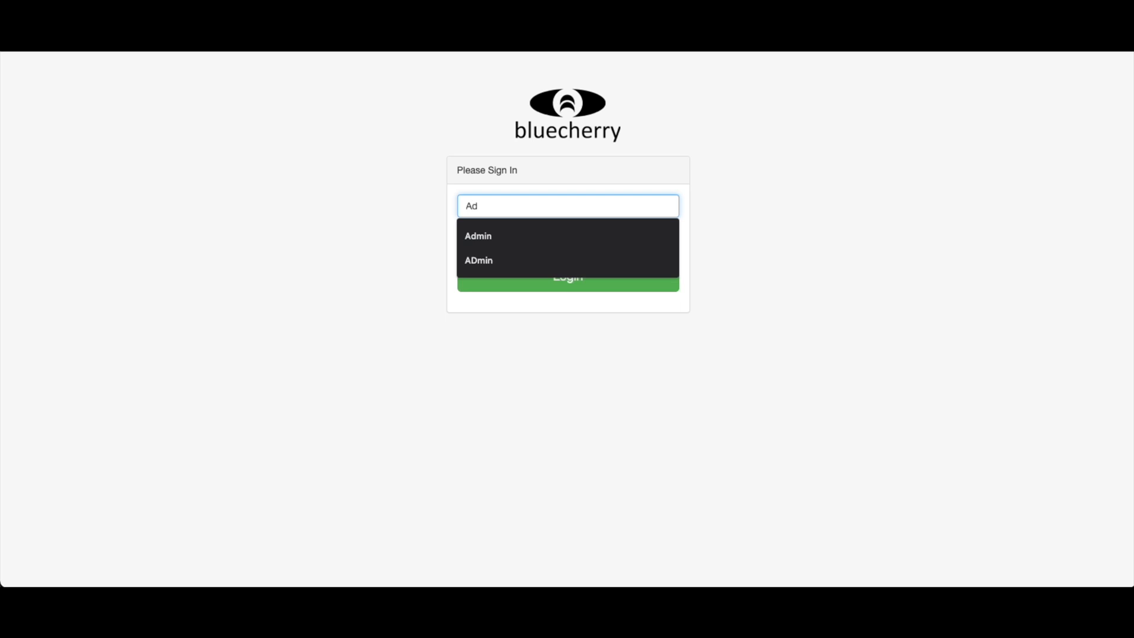
type("min")
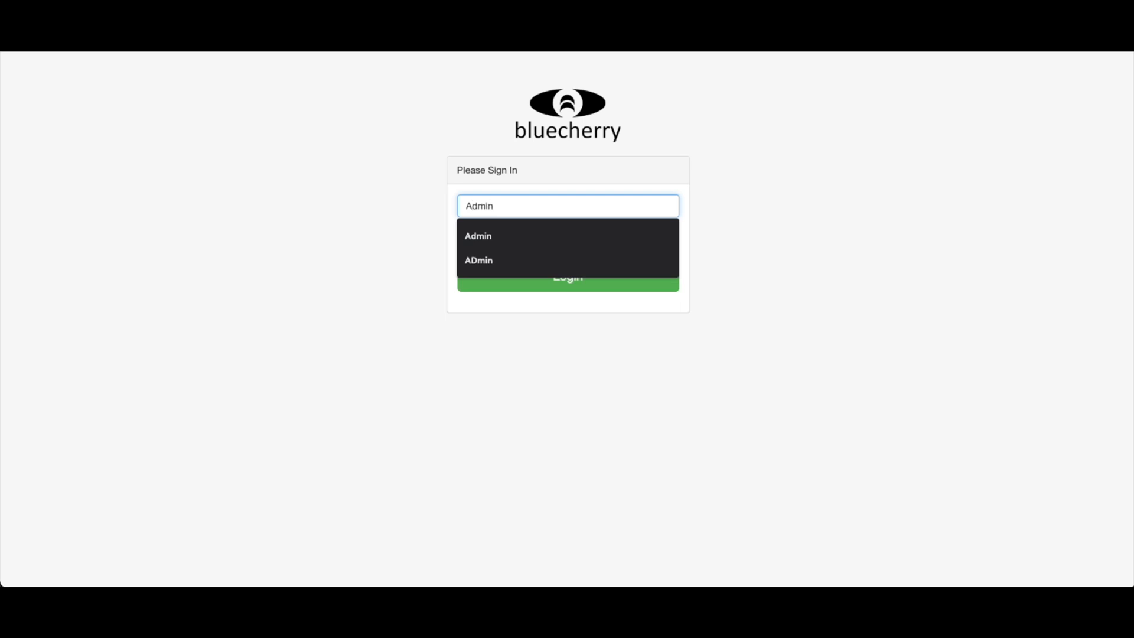
type("•••")
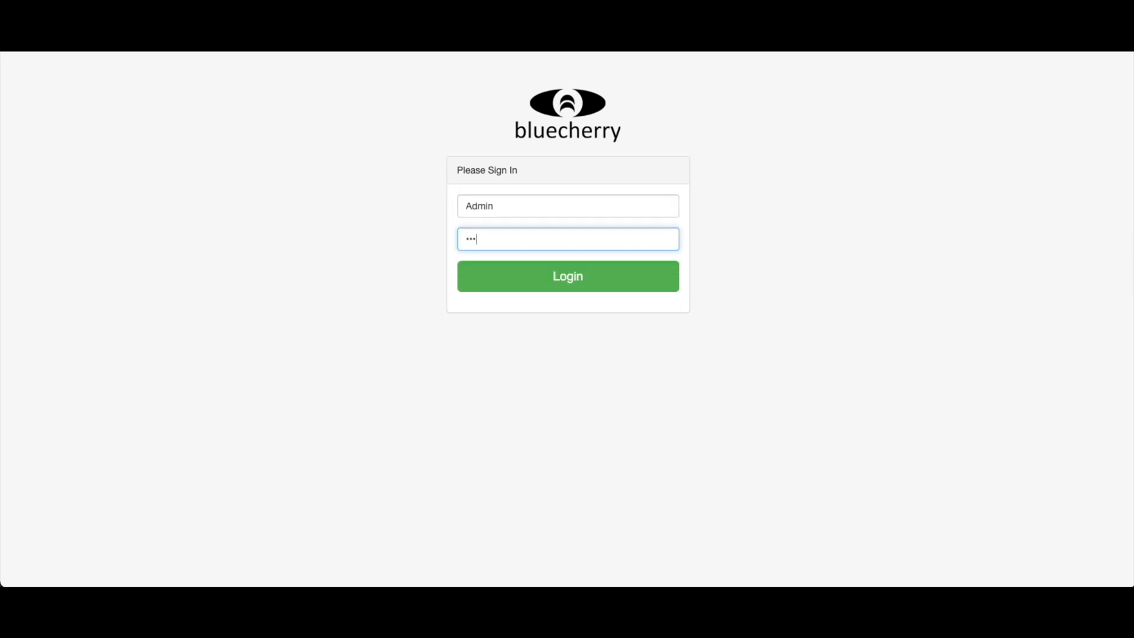
type("password")
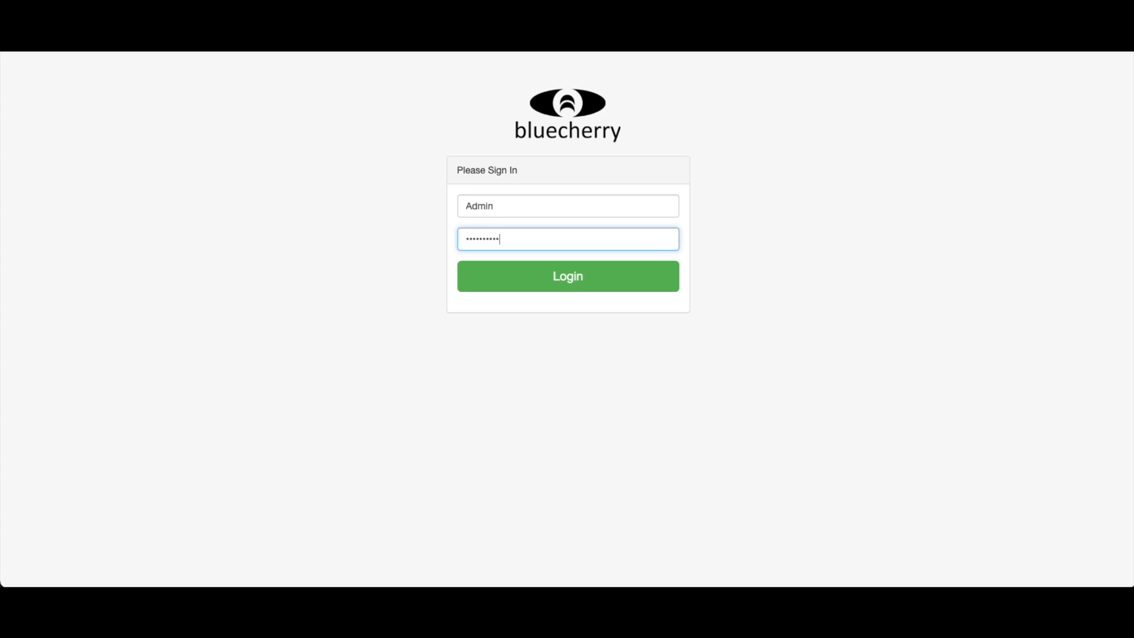
left_click(567, 277)
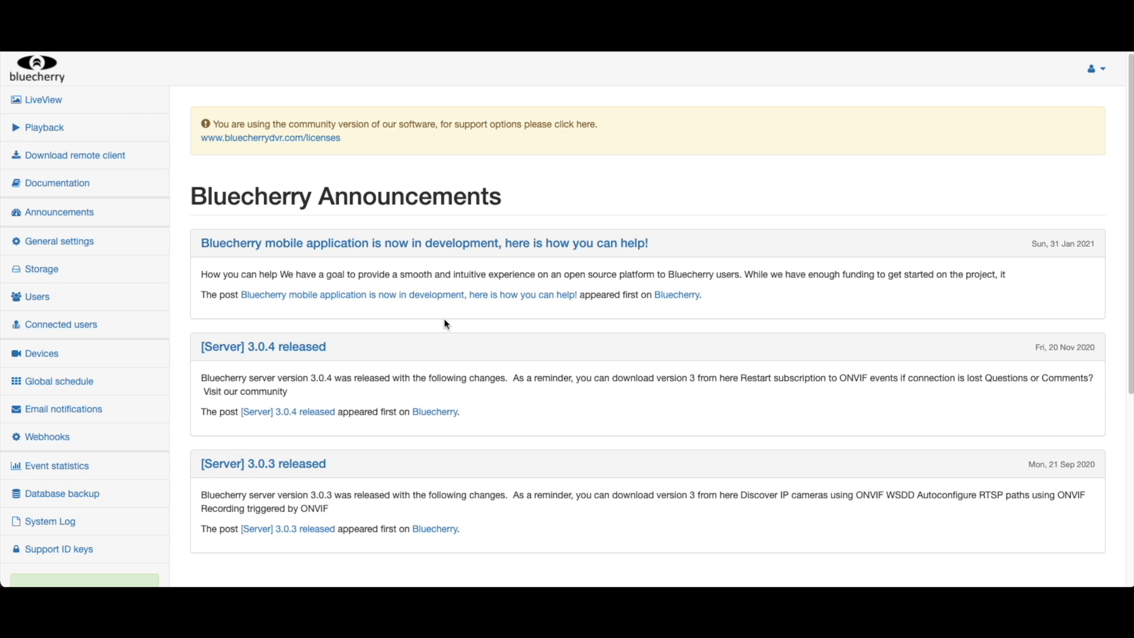
mouse_move(181, 336)
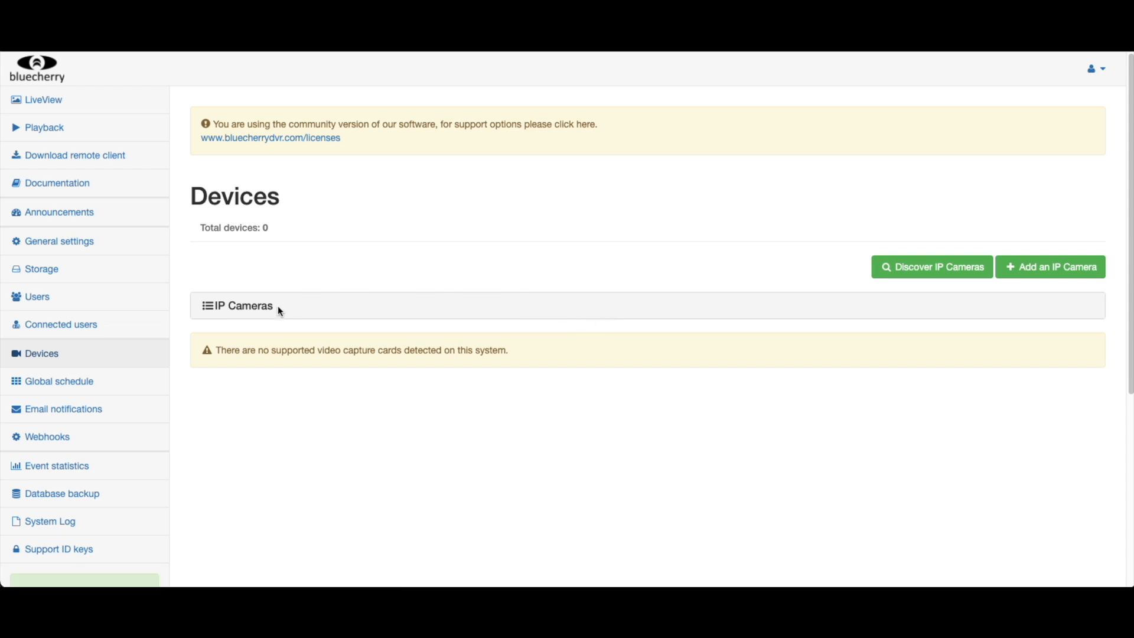
Step: Expand the empty IP Cameras list on the Devices page
left_click(243, 305)
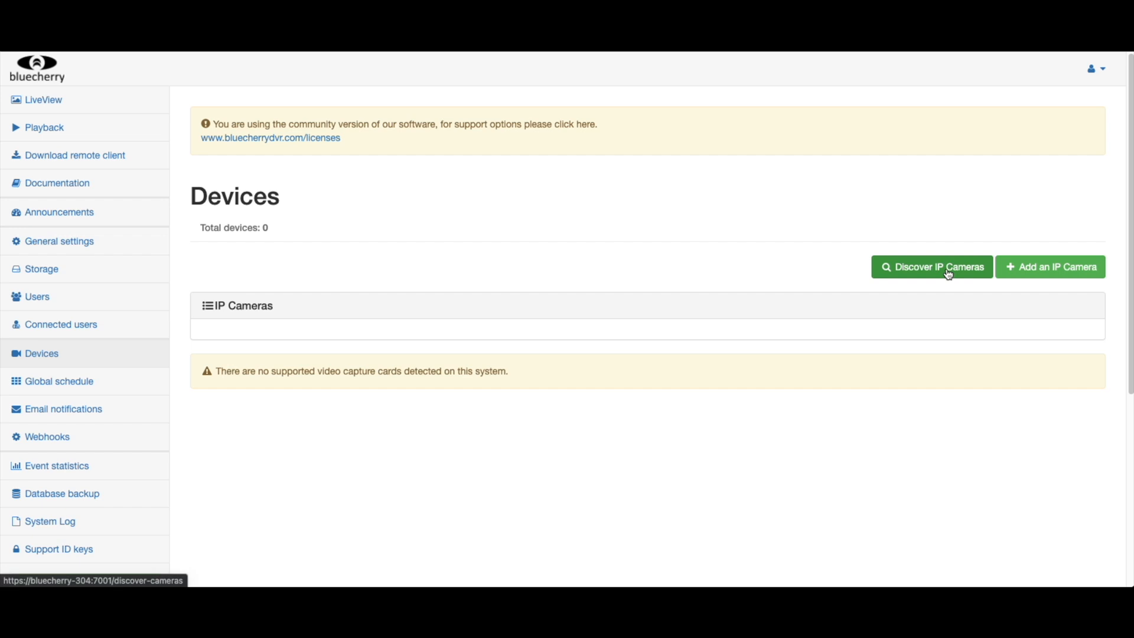
Step: Discover network cameras and tick the Lorex (192.168.86.125) and Amcrest (192.168.86.53) cameras
left_click(931, 267)
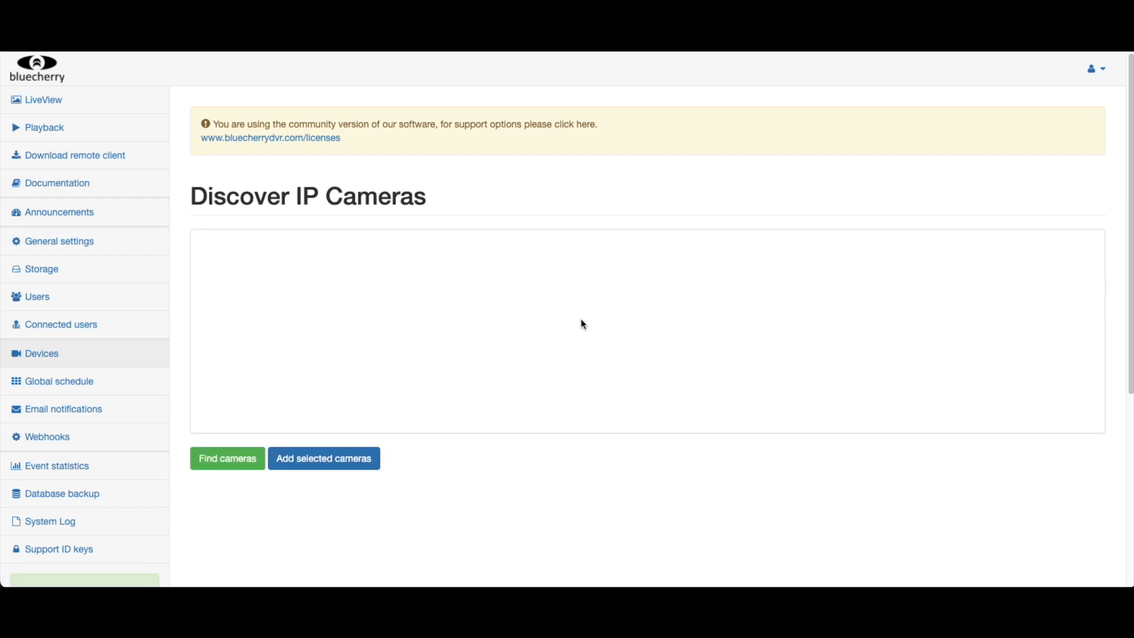
left_click(226, 458)
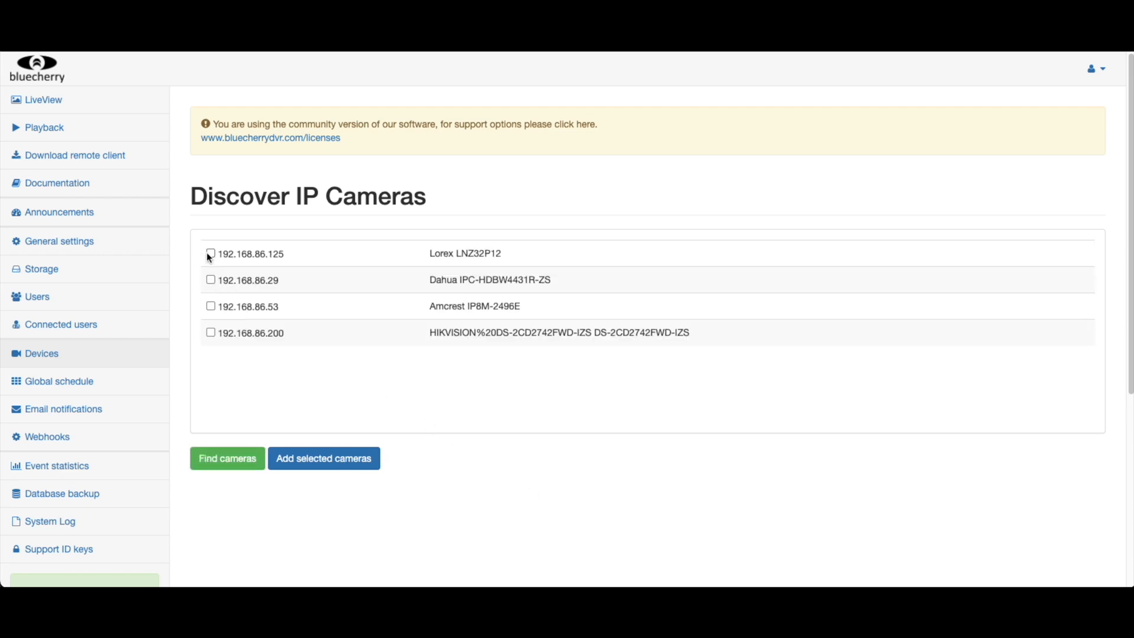
left_click(210, 253)
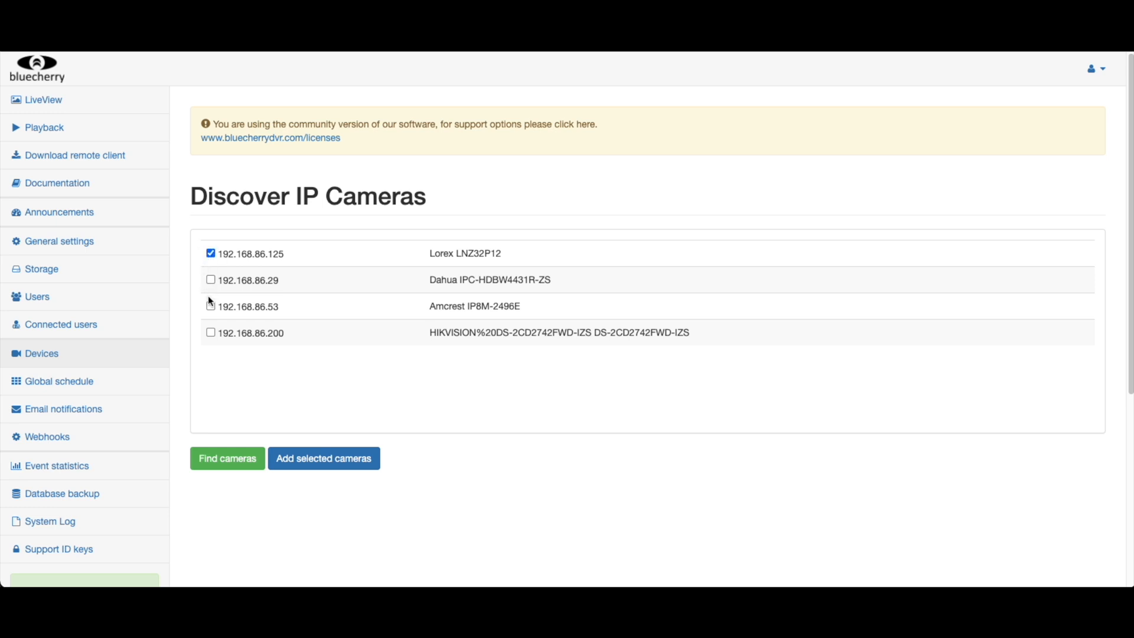
left_click(210, 332)
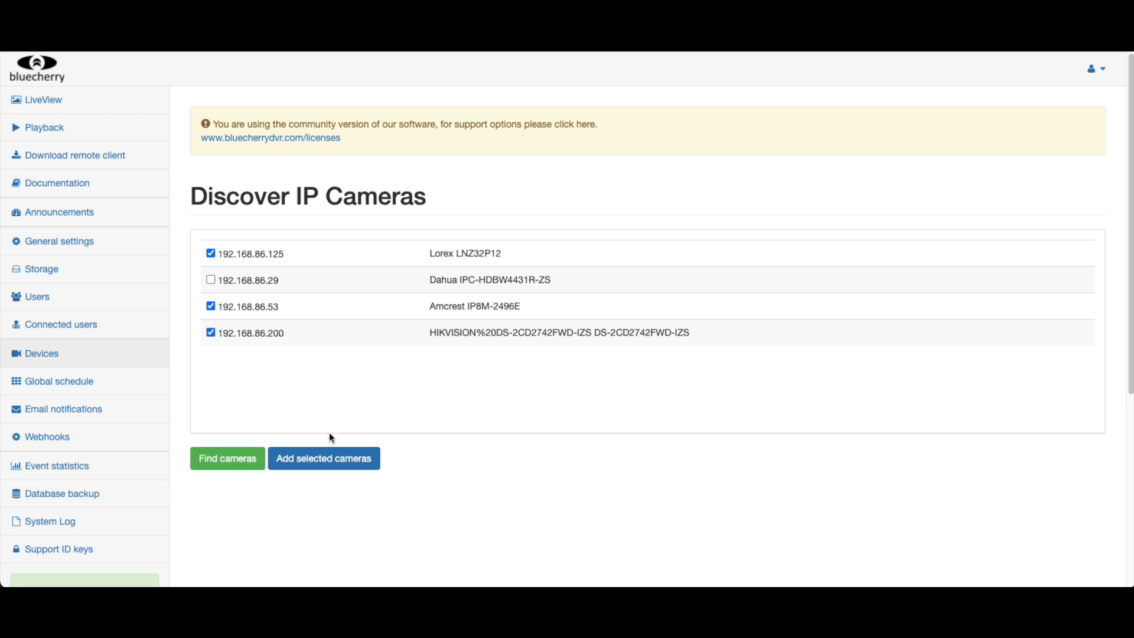
mouse_move(323, 458)
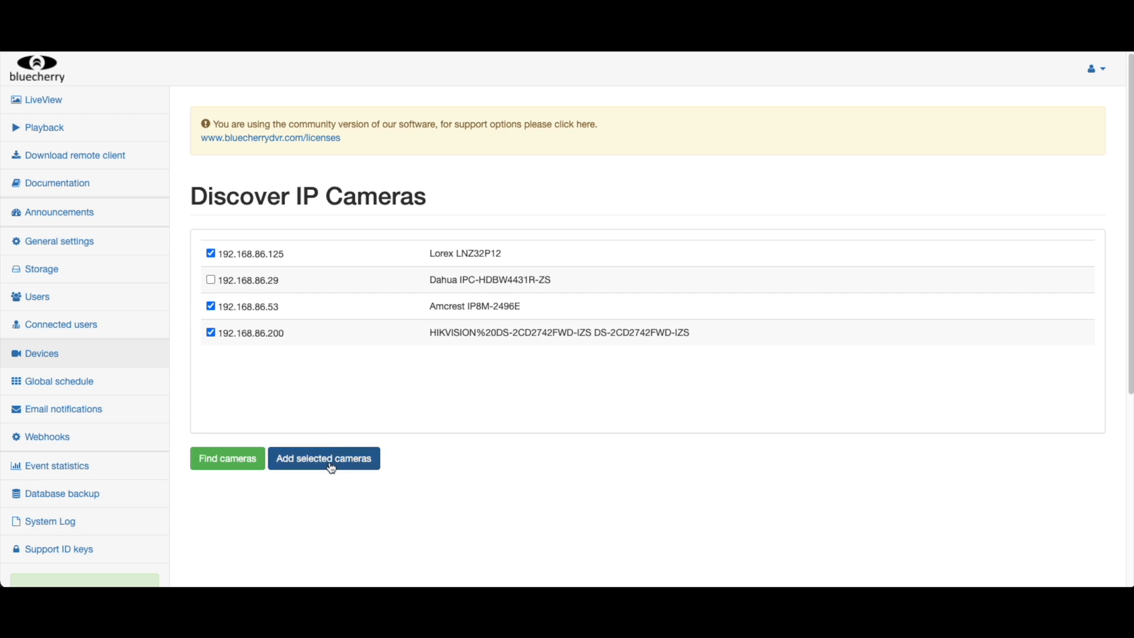
left_click(323, 458)
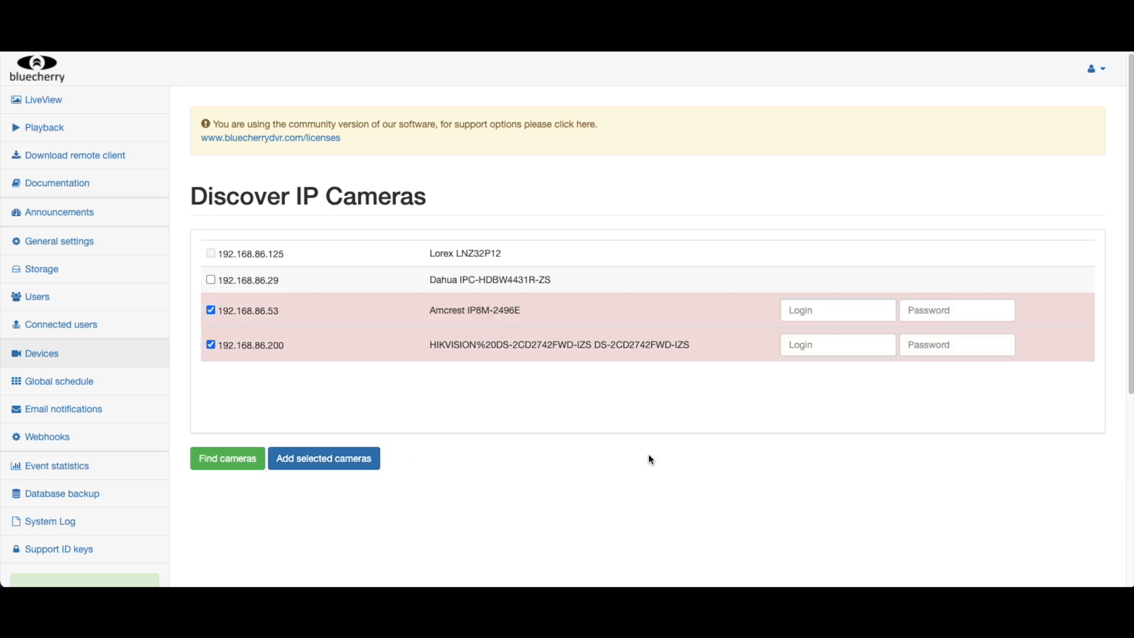
mouse_move(527, 264)
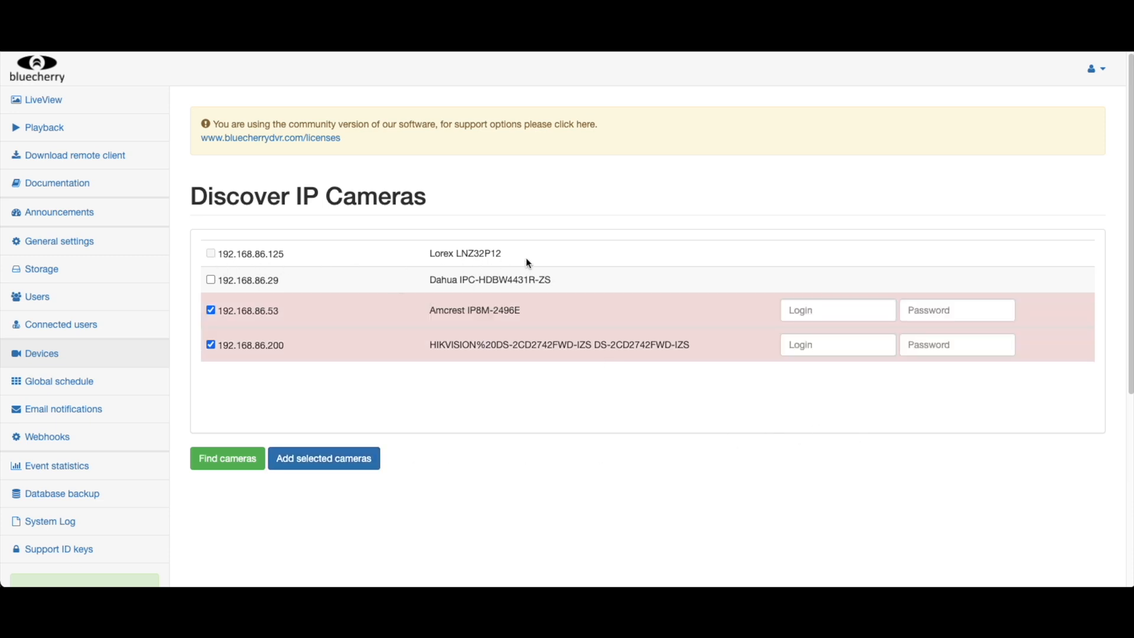
mouse_move(431, 253)
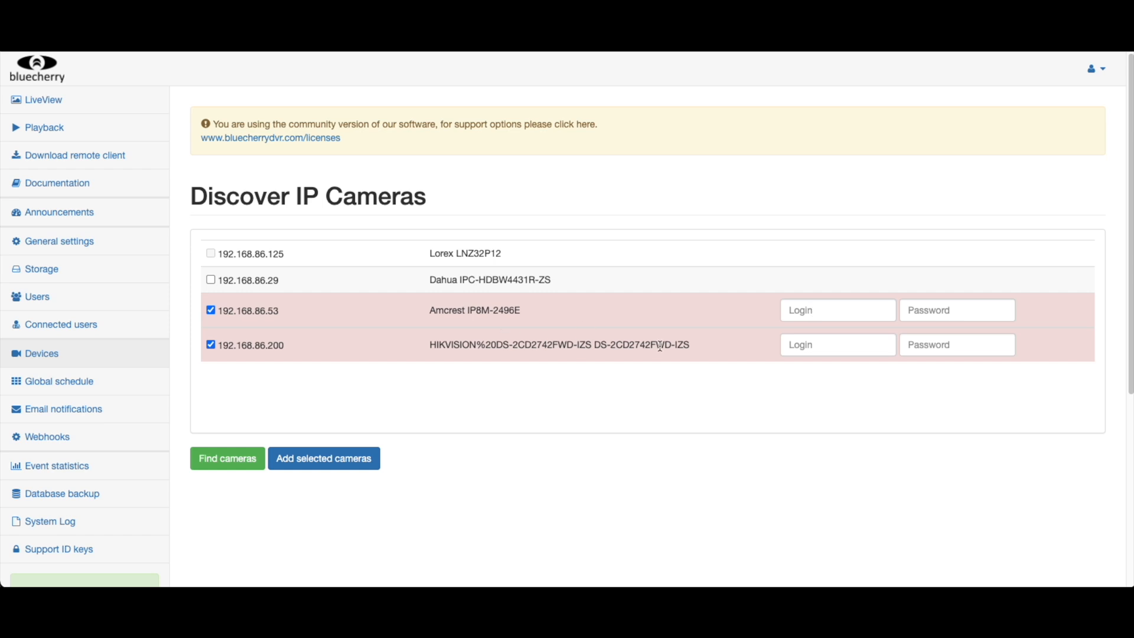
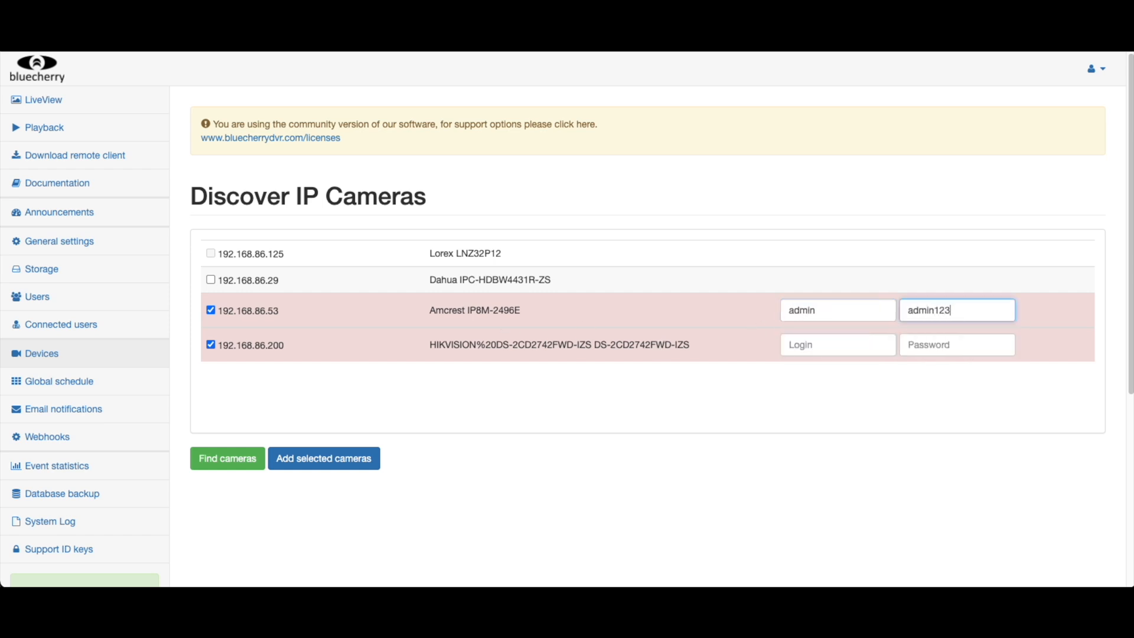
left_click(838, 344)
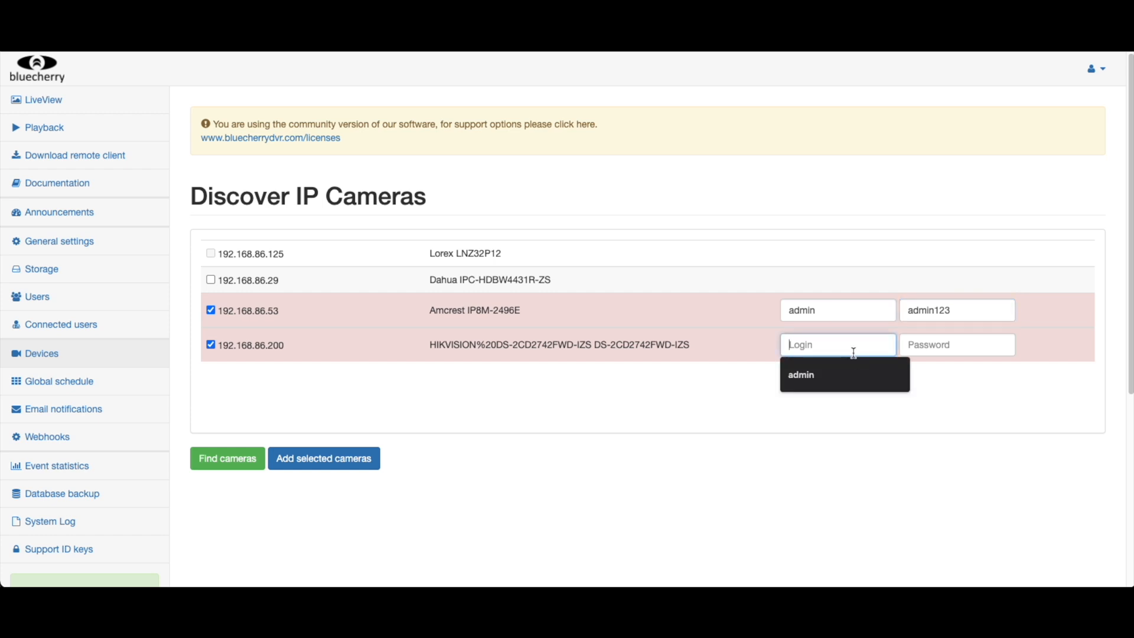
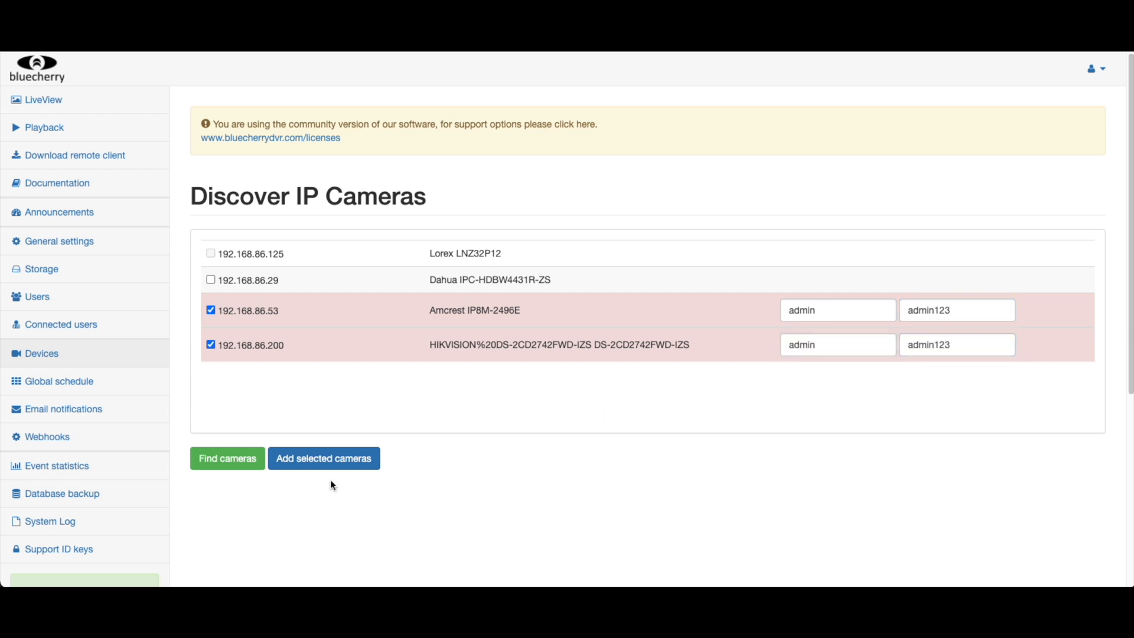
left_click(323, 458)
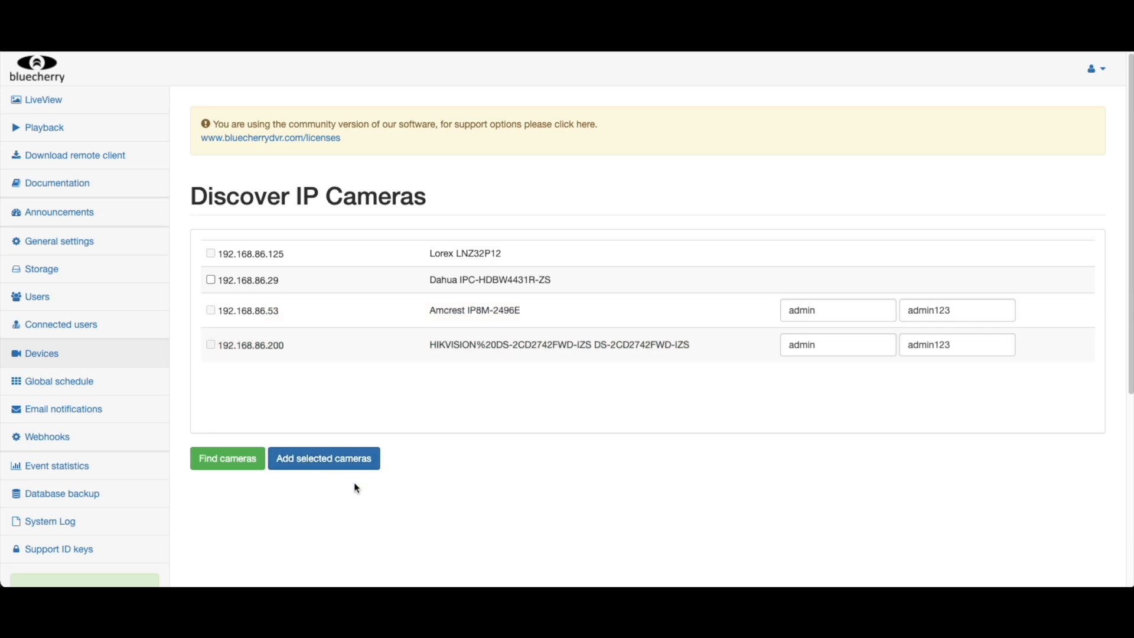
mouse_move(422, 424)
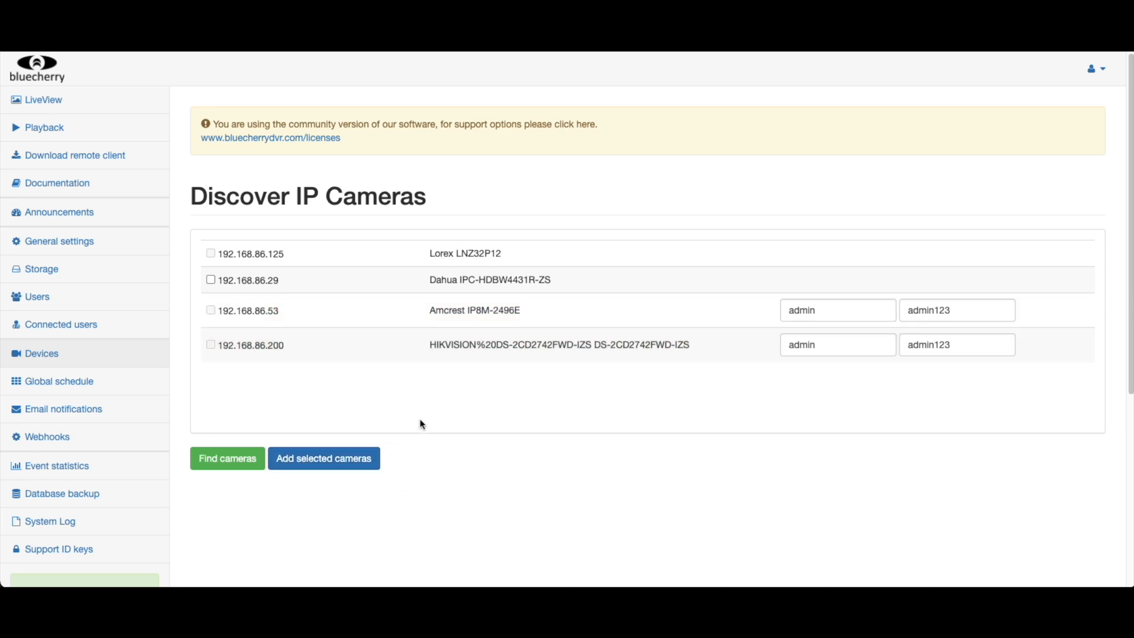
Step: Expand the Devices page's IP Cameras list to show the three added cameras
left_click(40, 353)
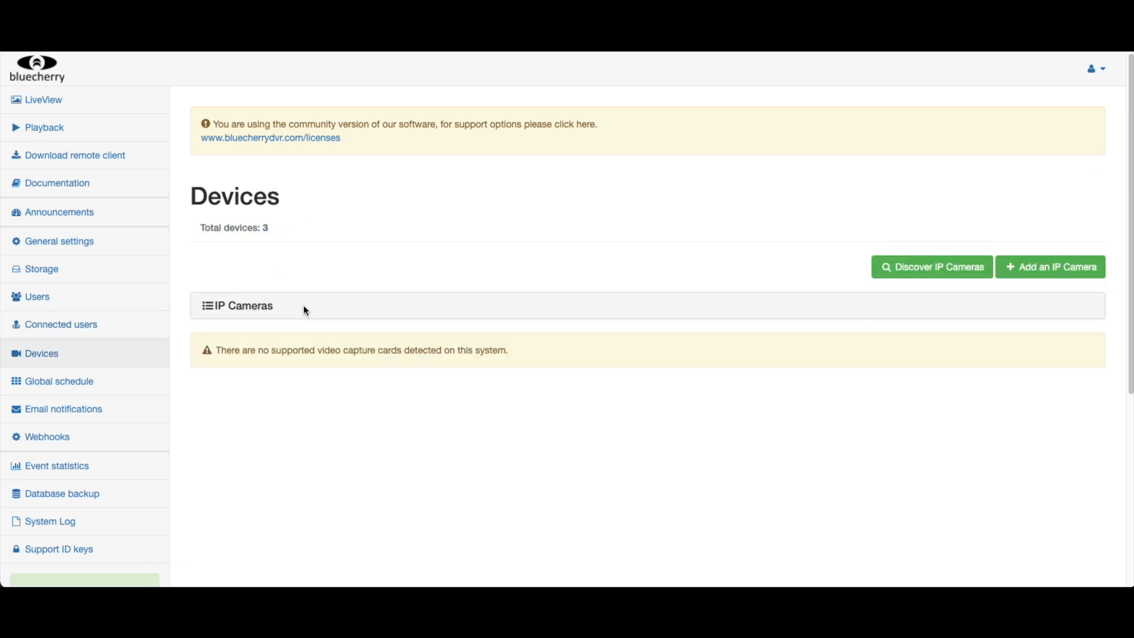
left_click(244, 306)
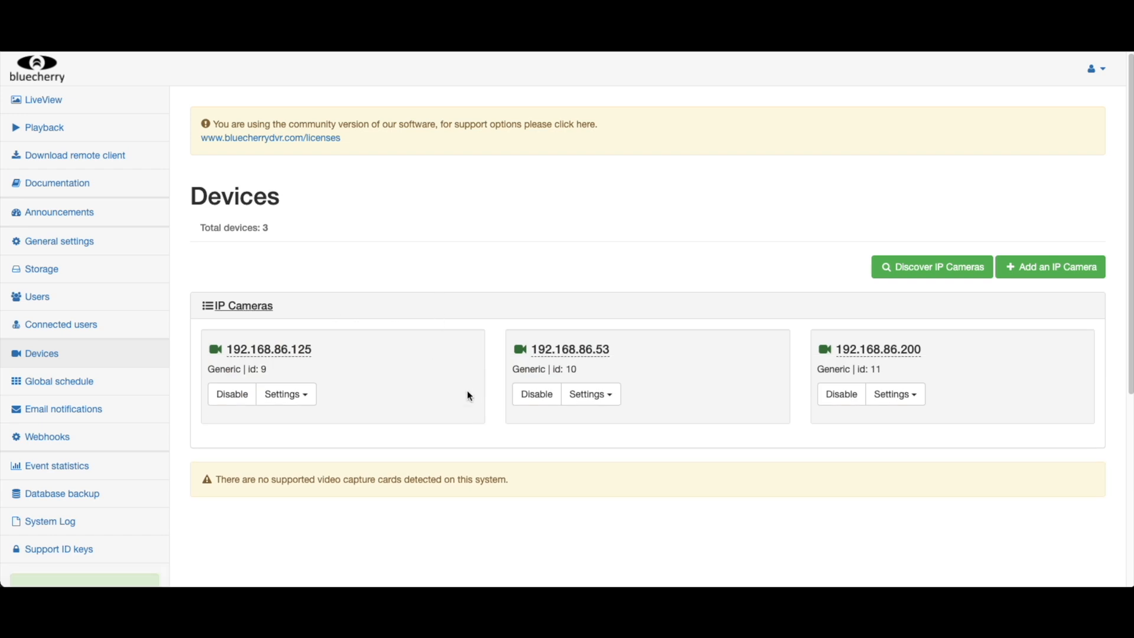
mouse_move(614, 355)
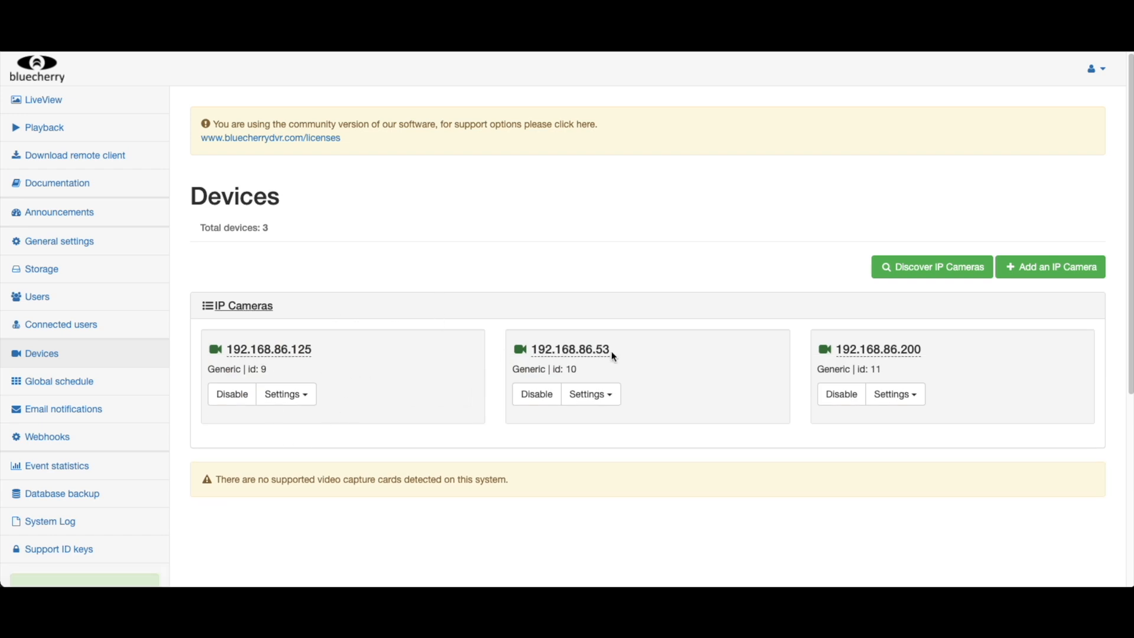
mouse_move(423, 395)
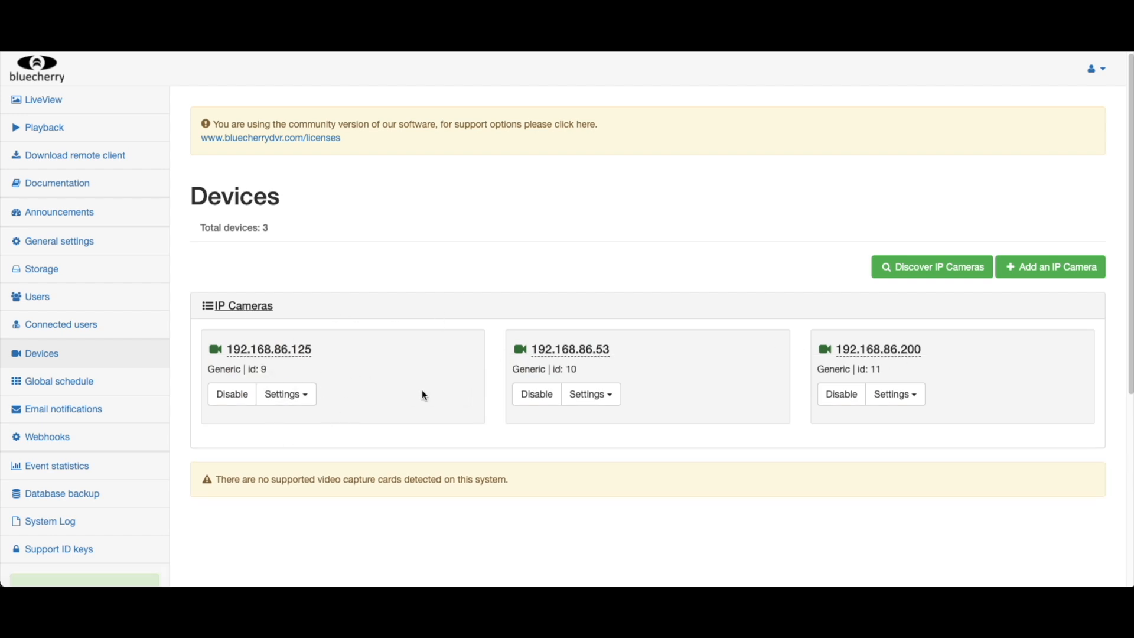
mouse_move(329, 360)
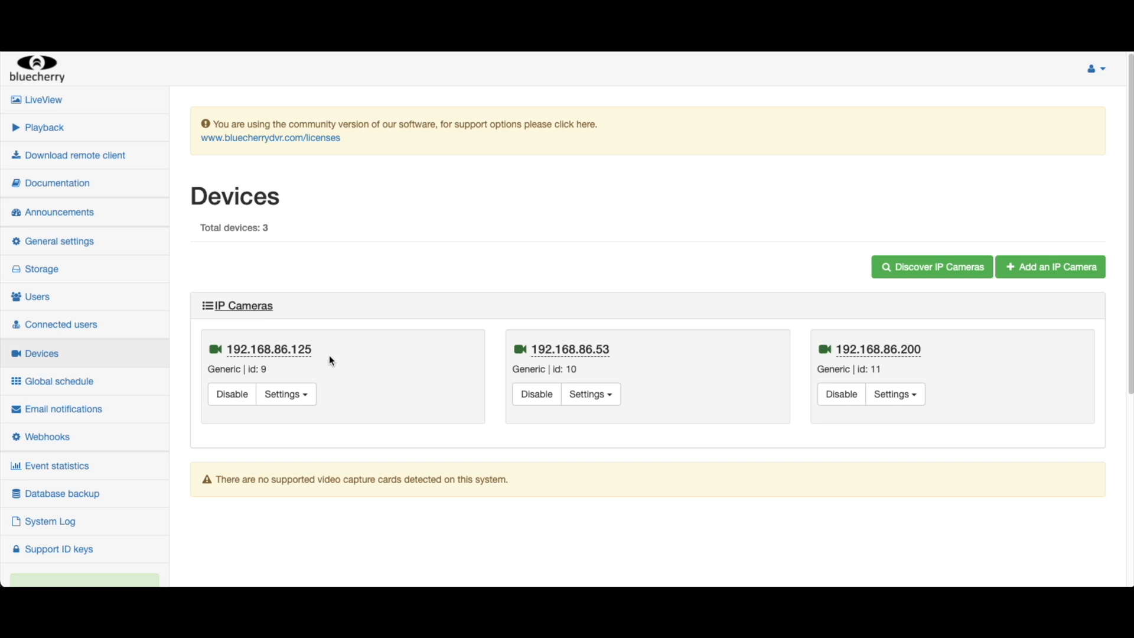
left_click(267, 349)
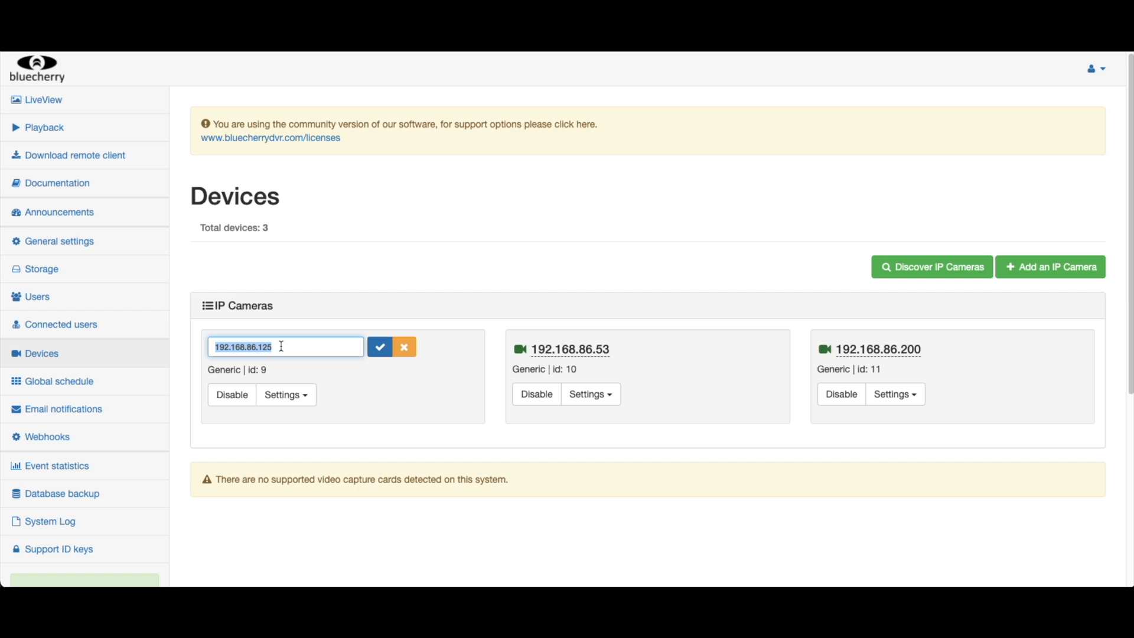
Step: Name the three cameras Front, Inside kitchen and Back door
left_click(380, 346)
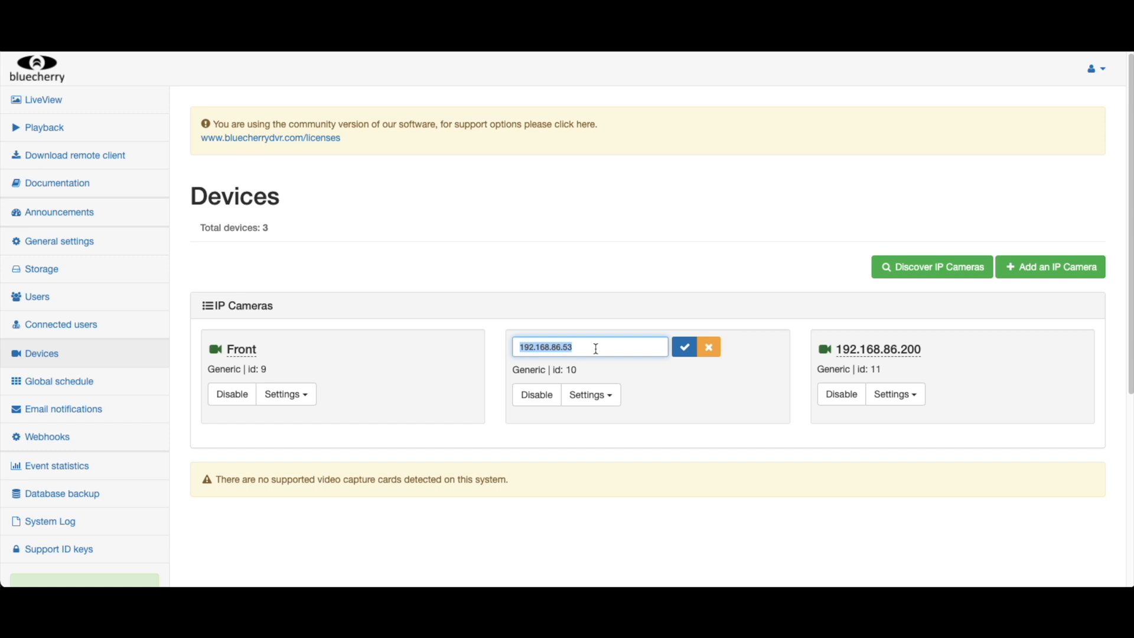
type("Inside")
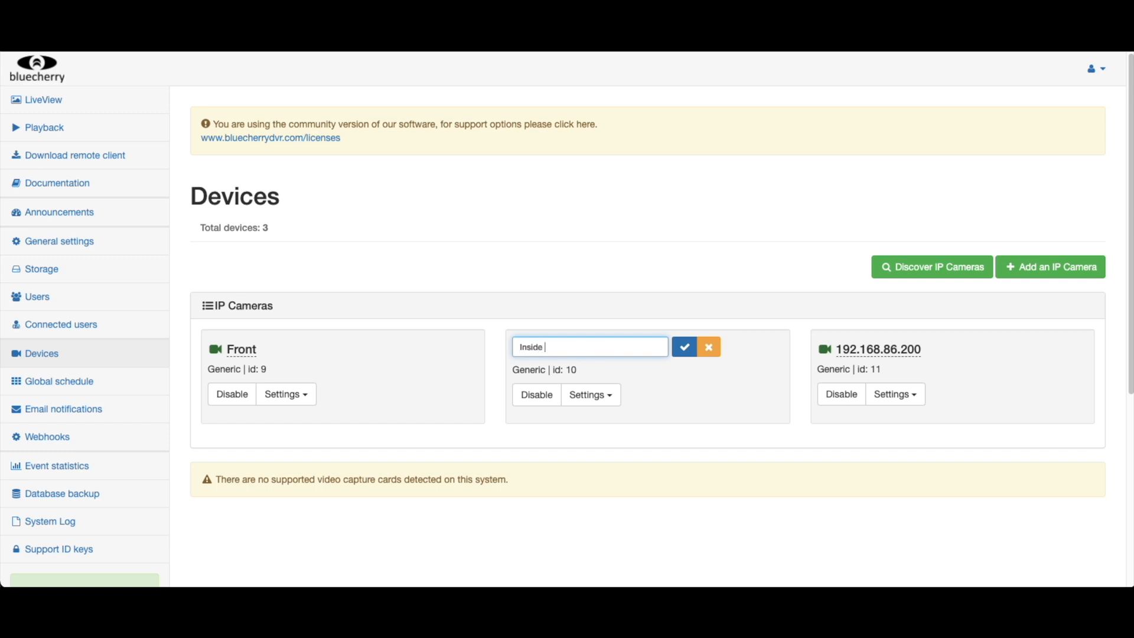
left_click(682, 346)
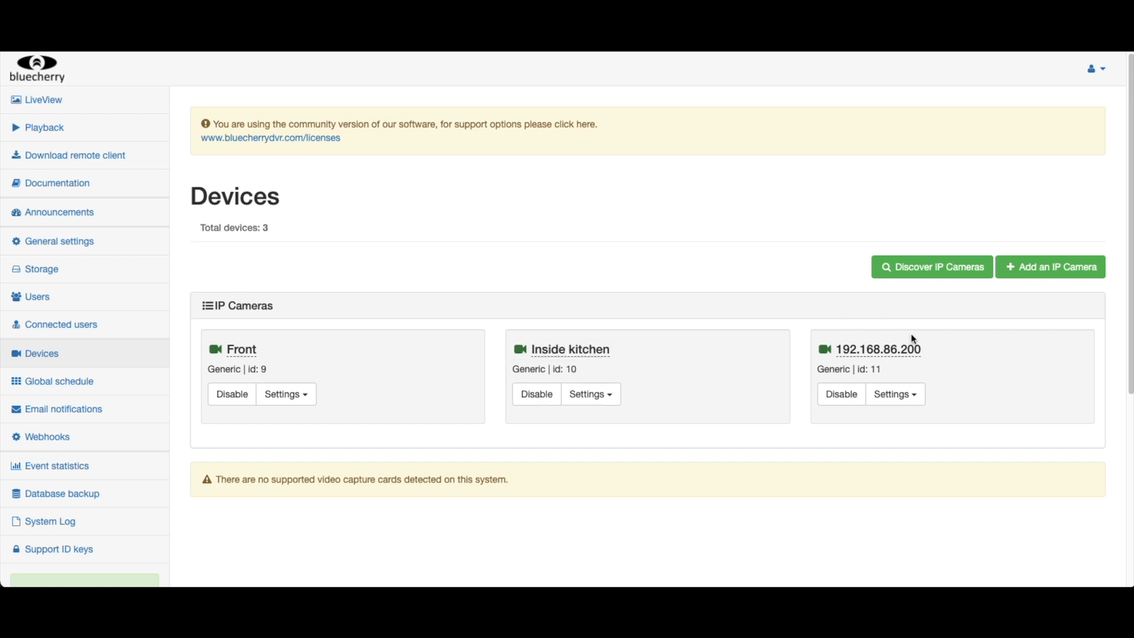
type("Back door")
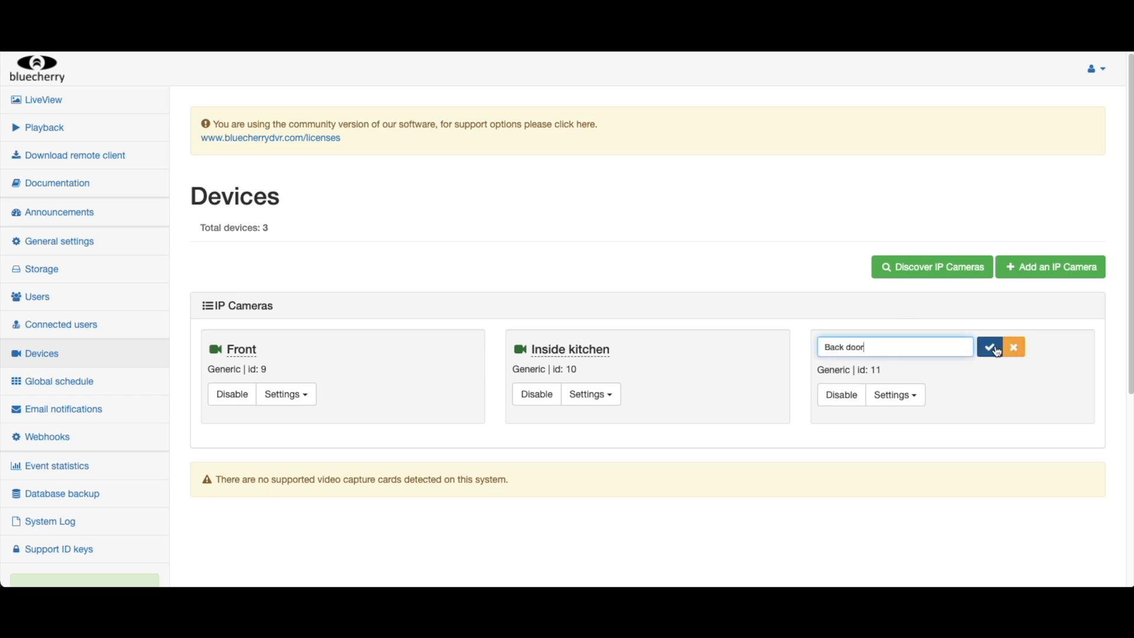
left_click(990, 347)
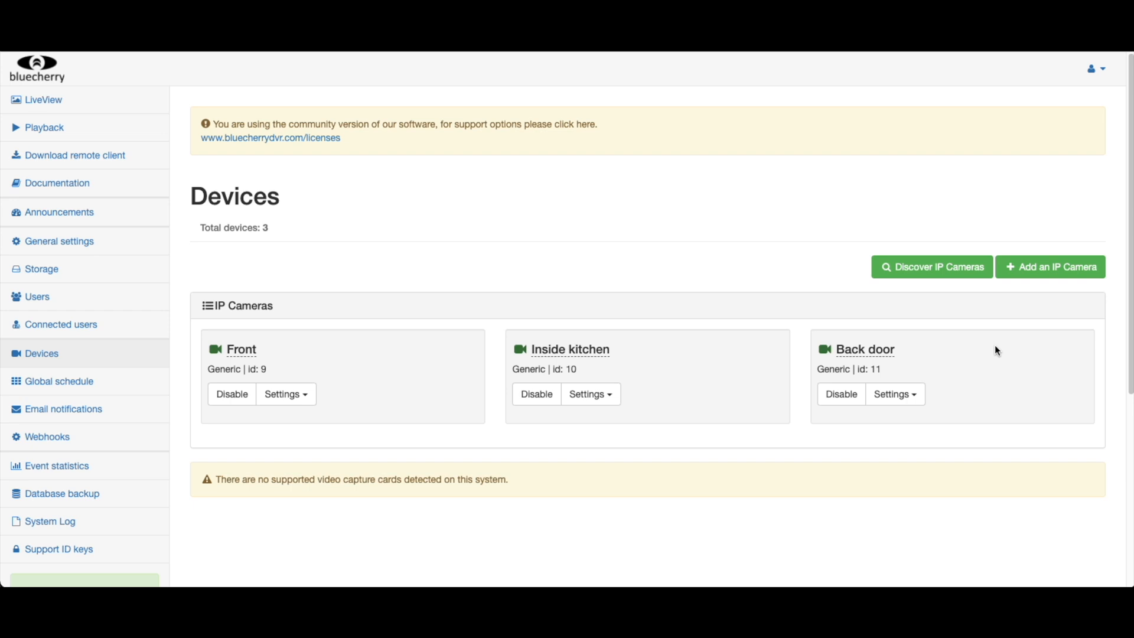